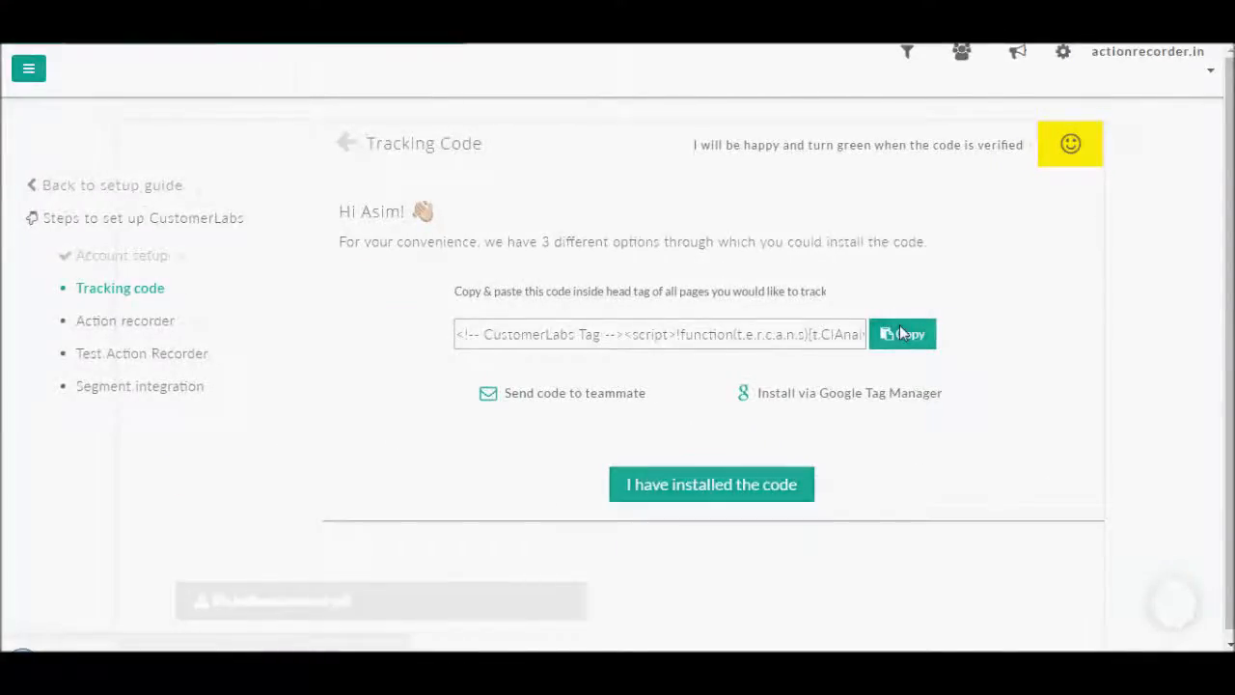
Copy the CustomerLabs tracking code snippet from the Tracking Code page.
left_click(903, 334)
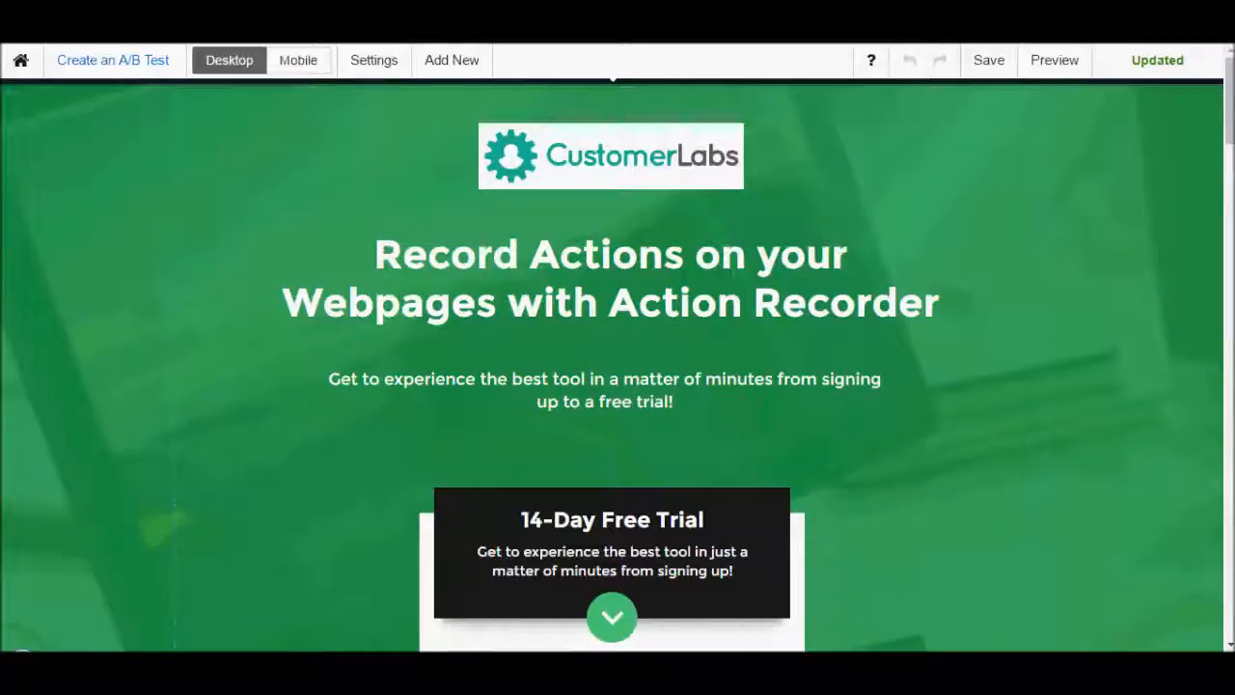
Reach the Action Recorder landing page's JavaScript settings to add the tracking code.
left_click(374, 60)
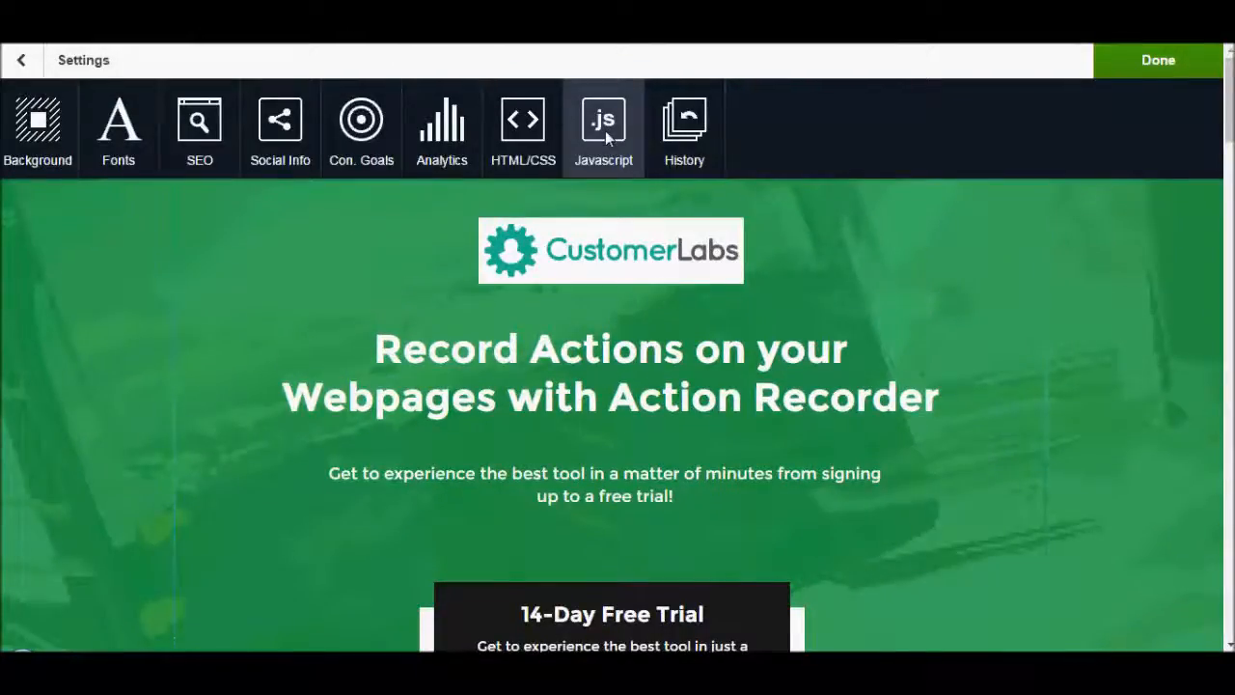
left_click(603, 129)
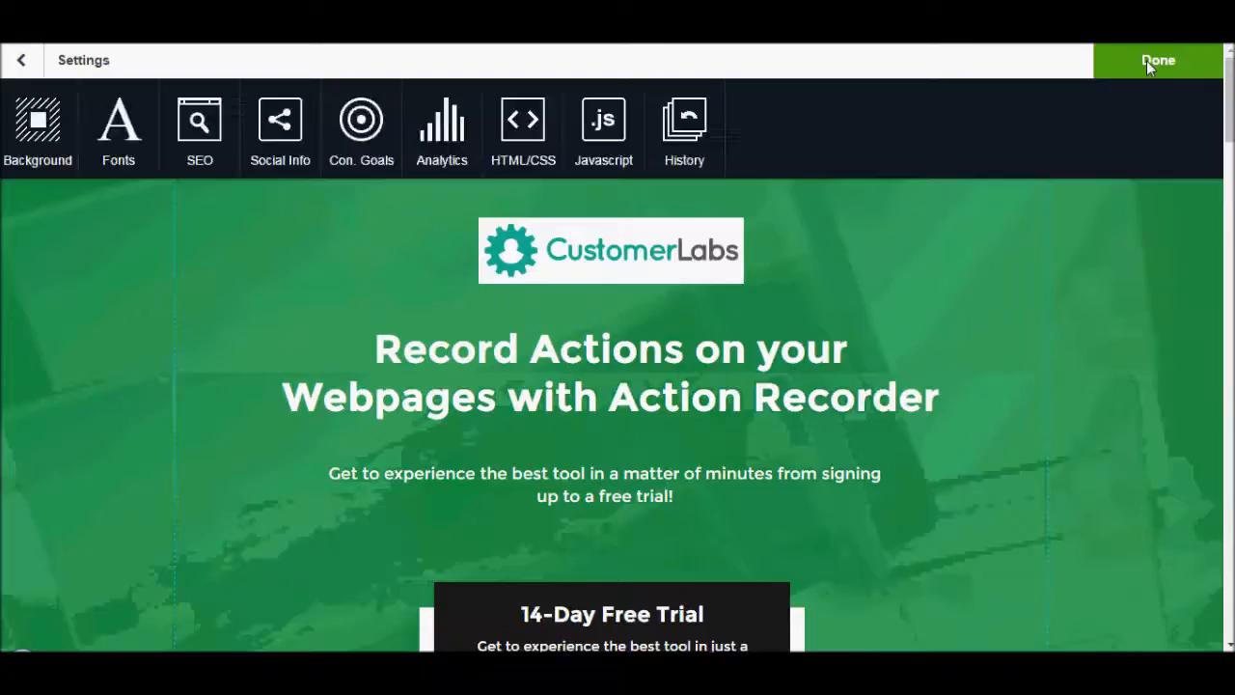
Close the page settings and publish the landing page changes.
left_click(1157, 59)
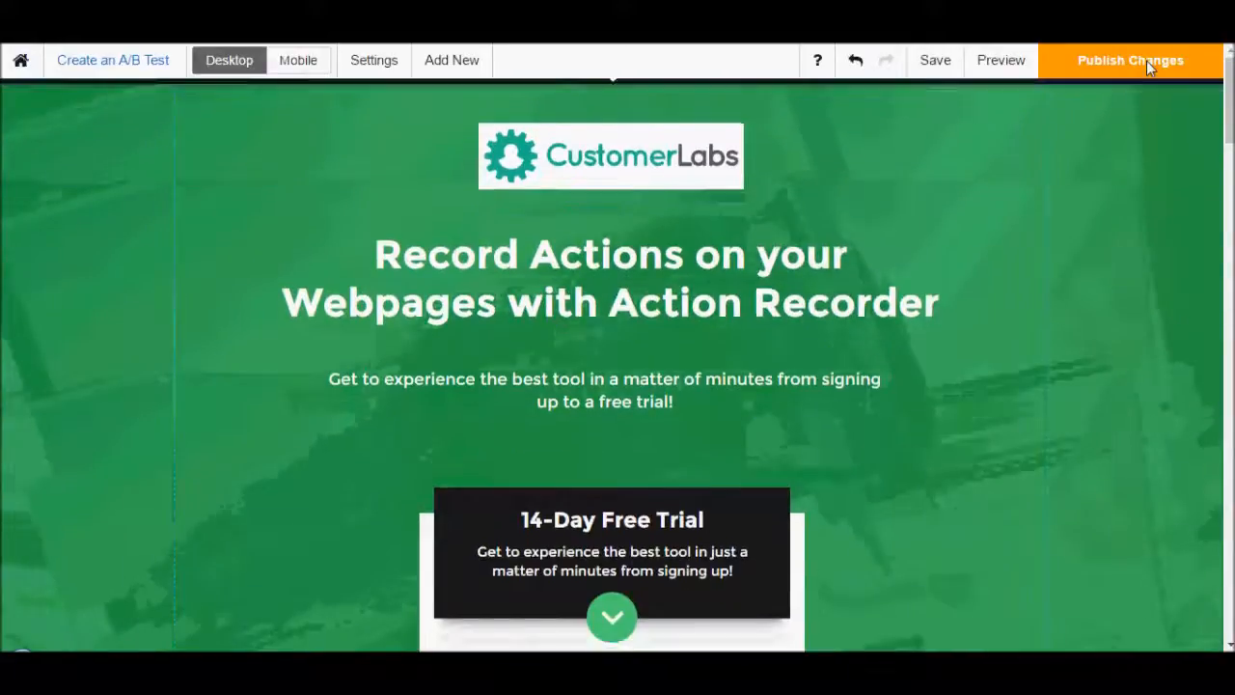
mouse_move(933, 60)
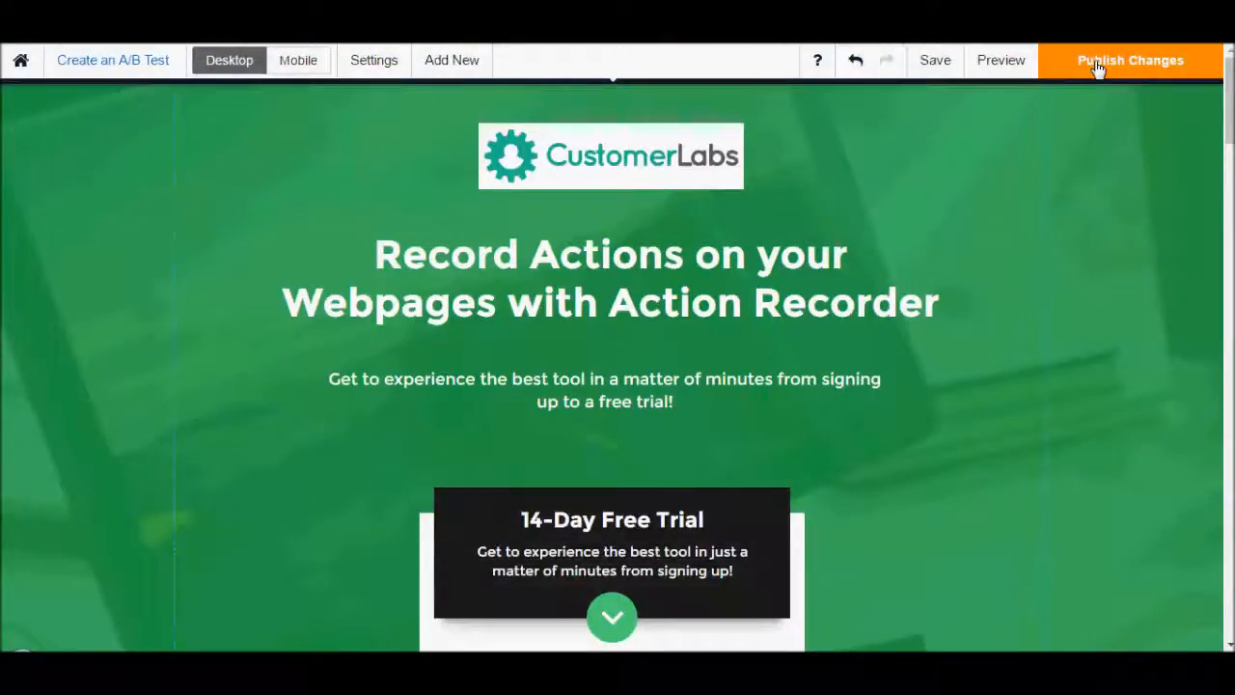
left_click(1130, 59)
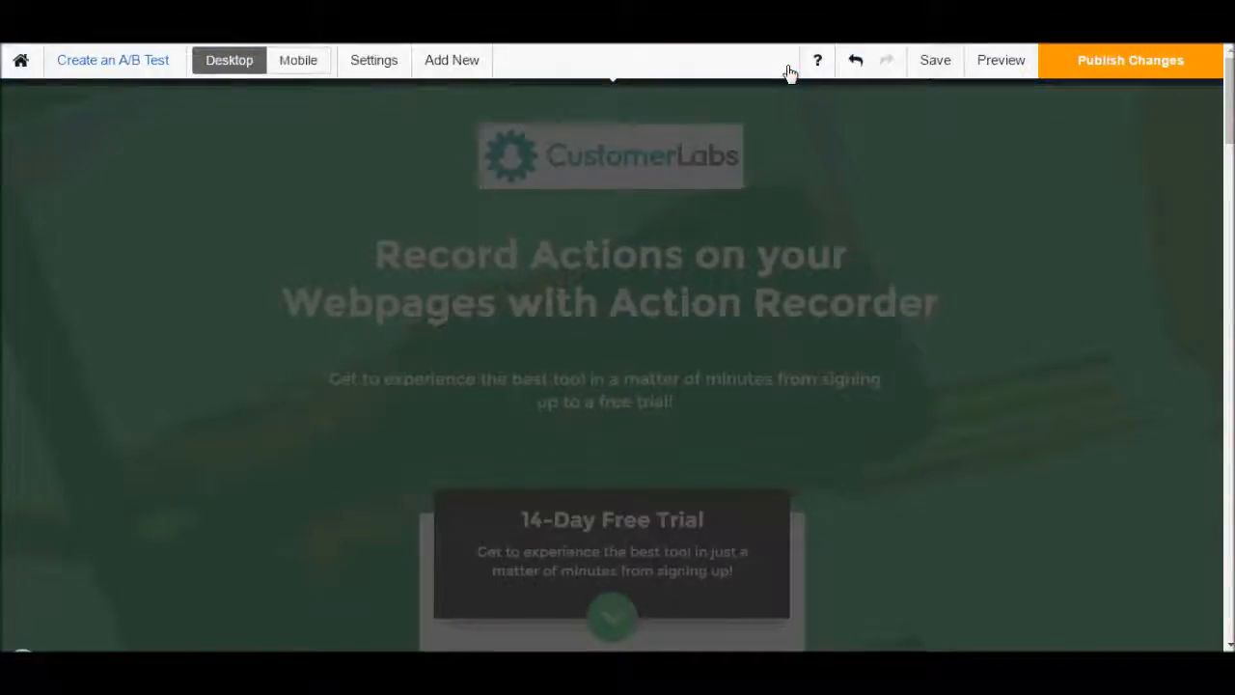
left_click(1130, 60)
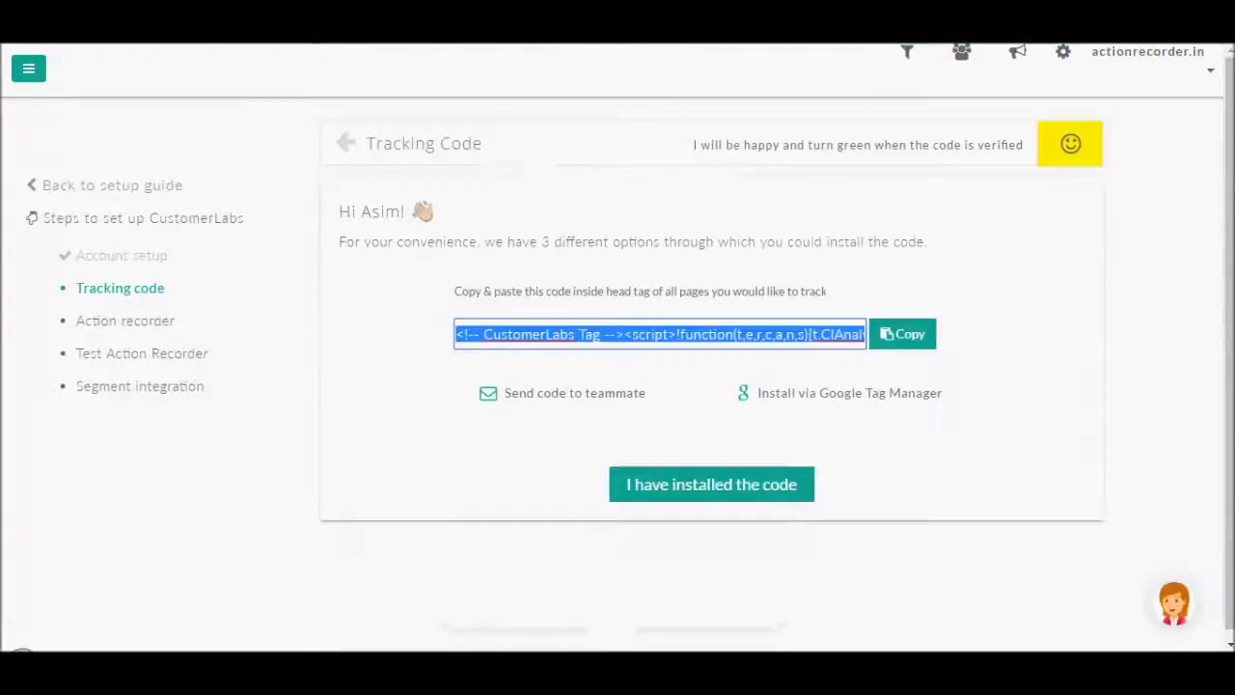
mouse_move(485, 413)
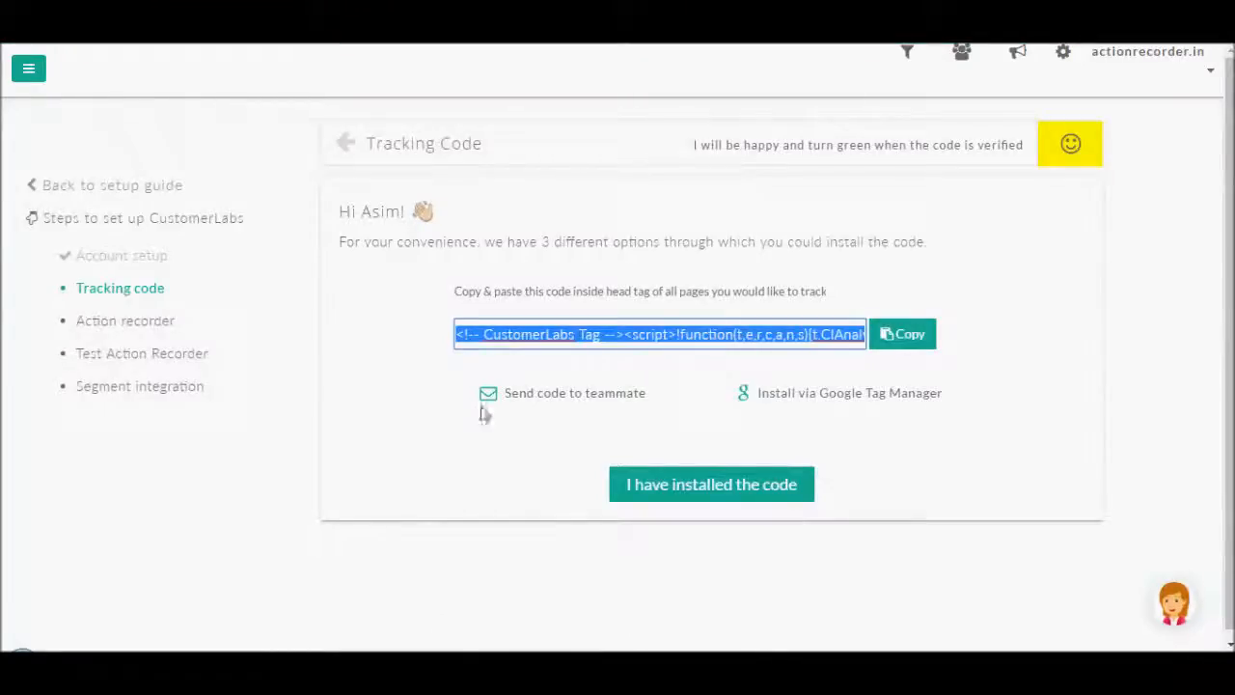
mouse_move(711, 483)
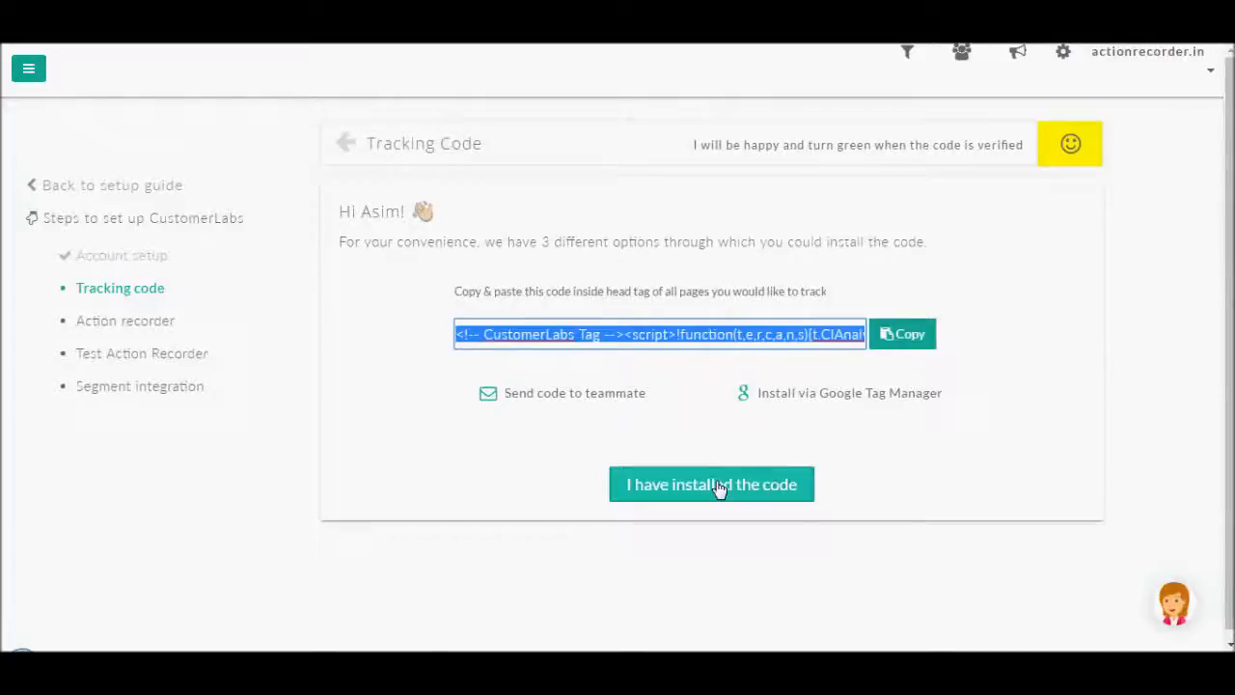
left_click(712, 484)
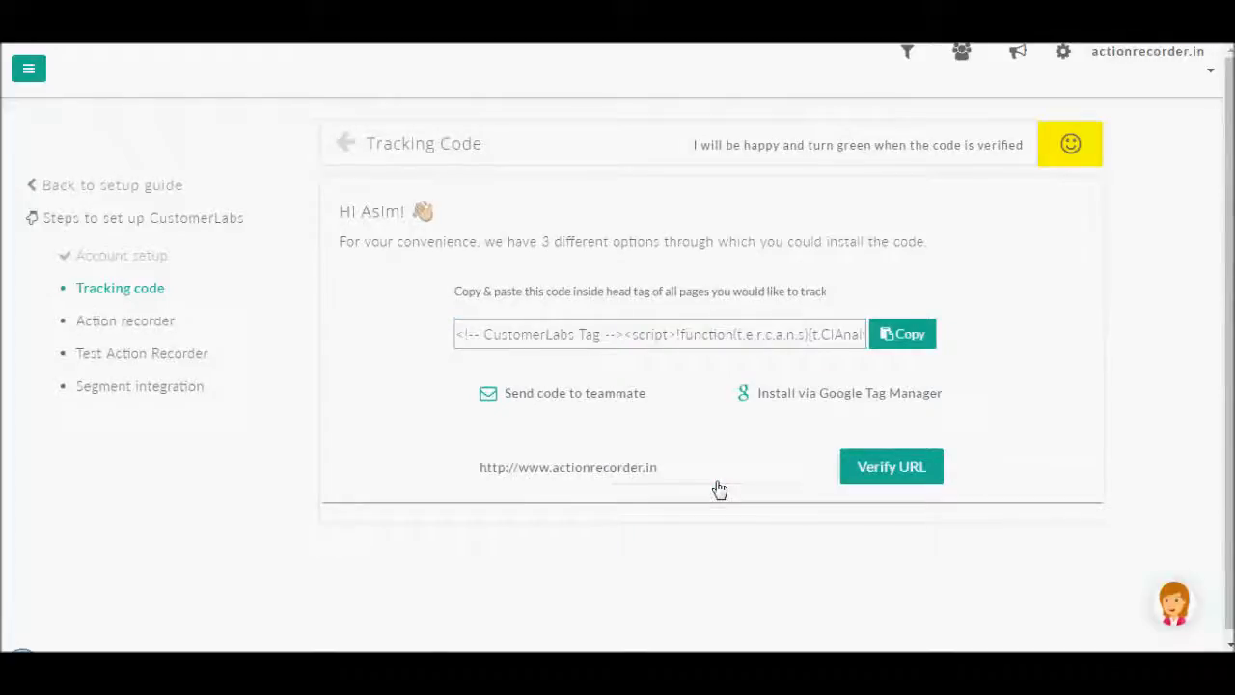
mouse_move(888, 473)
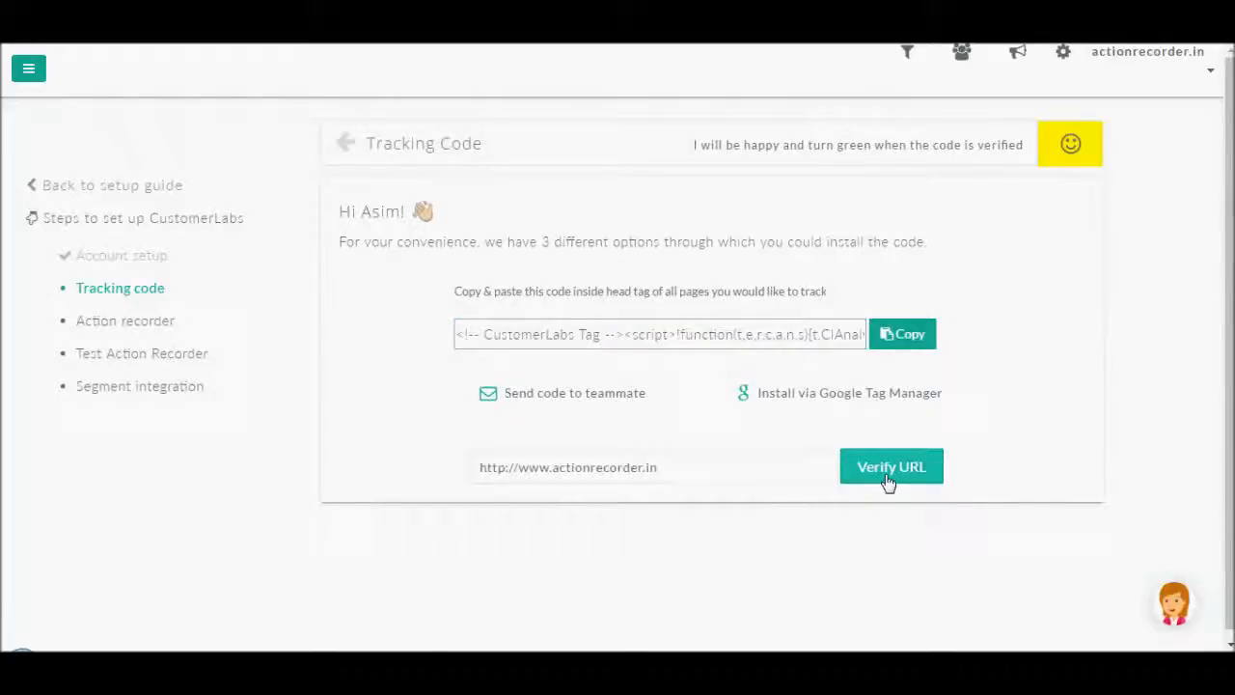
Verify the URL and the tracking code so the page reads 'Your code is verified'.
left_click(891, 467)
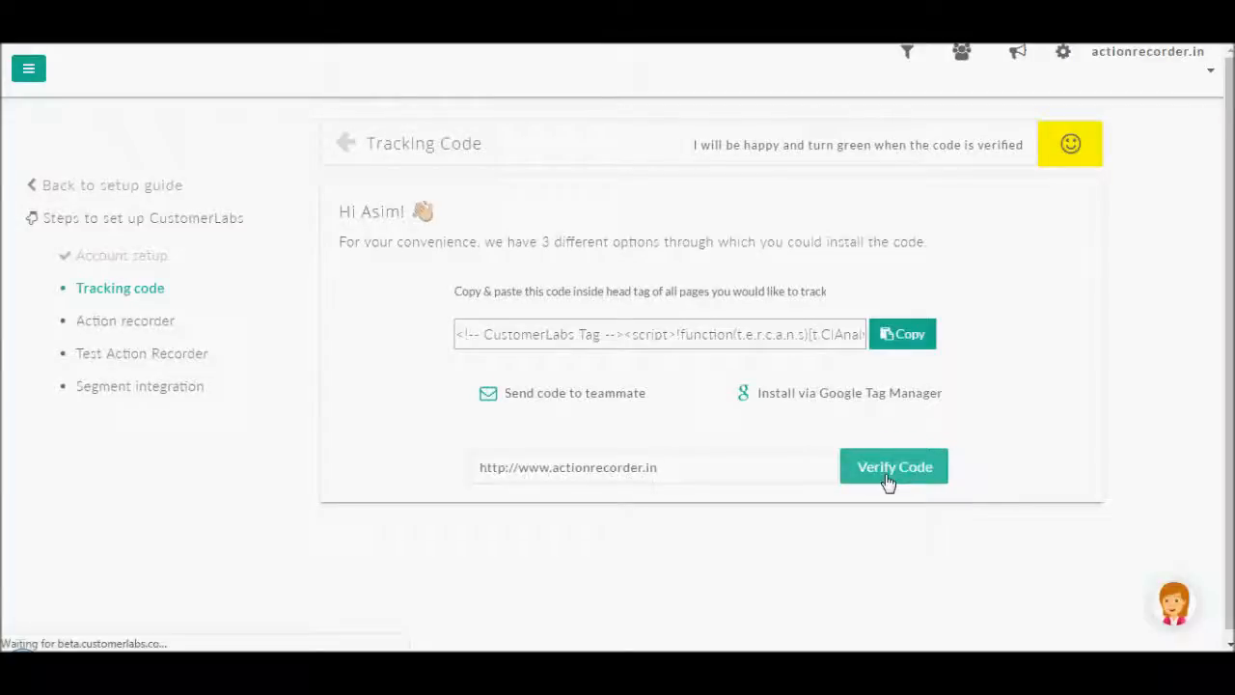
left_click(894, 466)
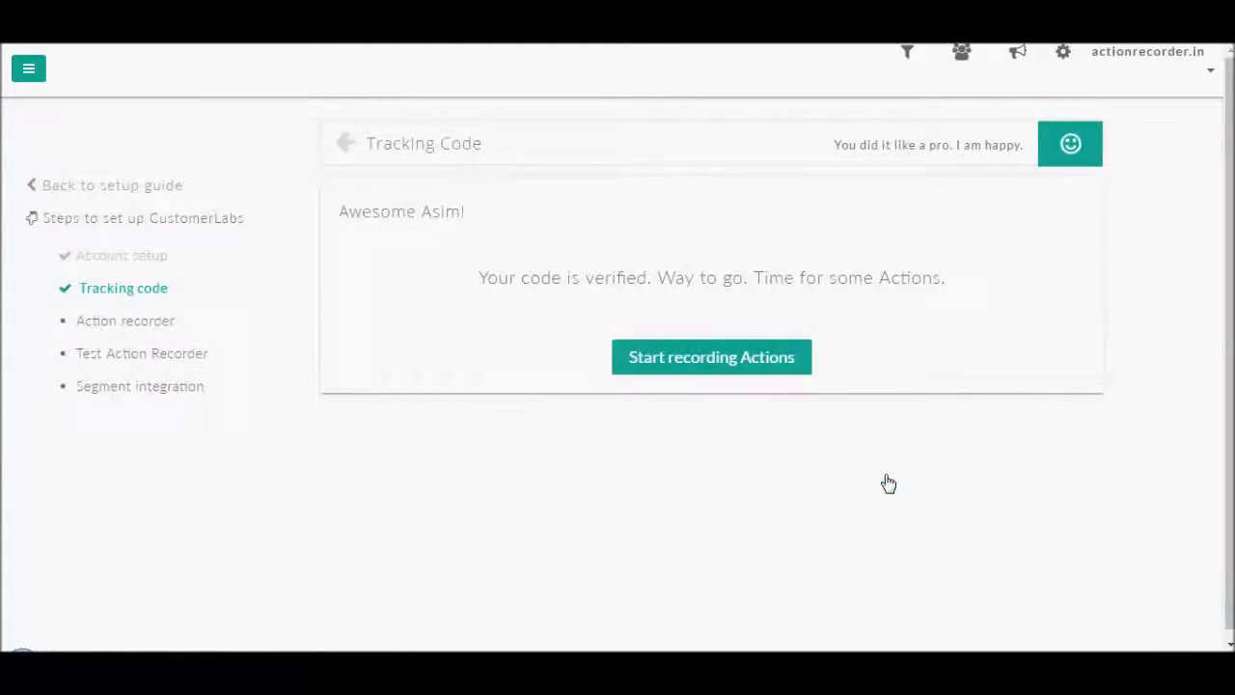